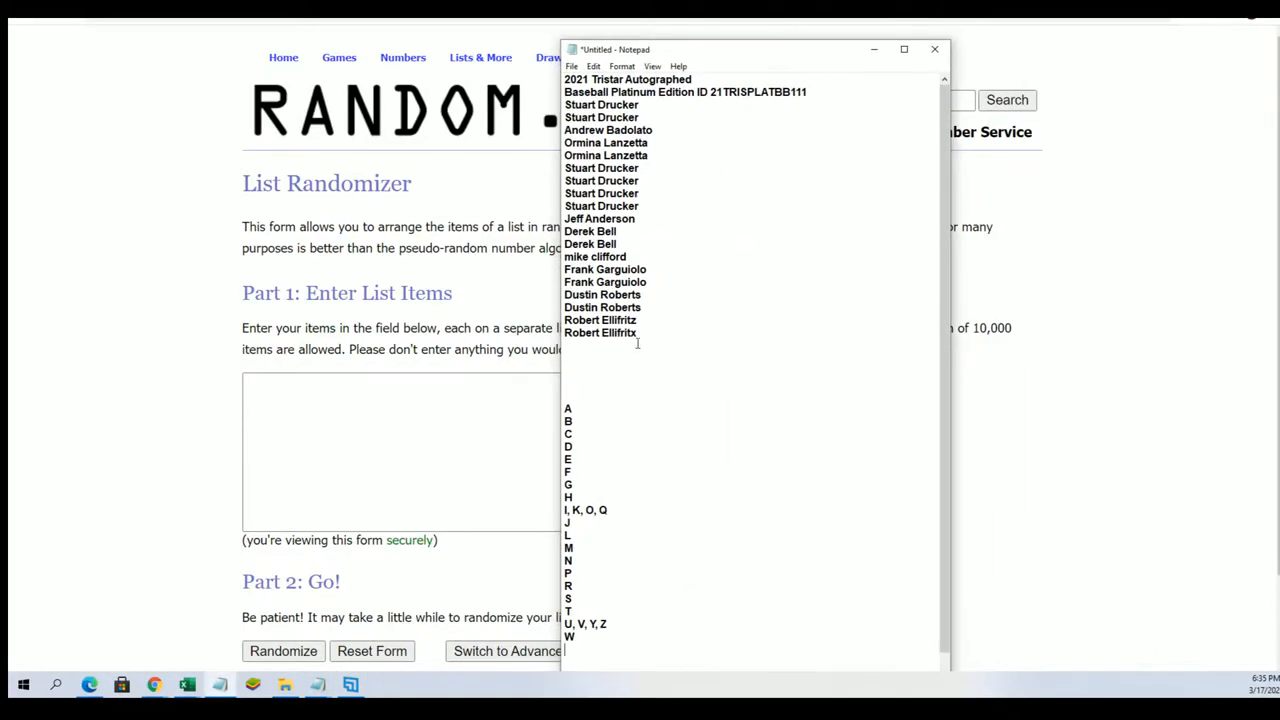
Select the owner names in Notepad and copy them for the List Randomizer
left_click_drag(601, 104, 635, 333)
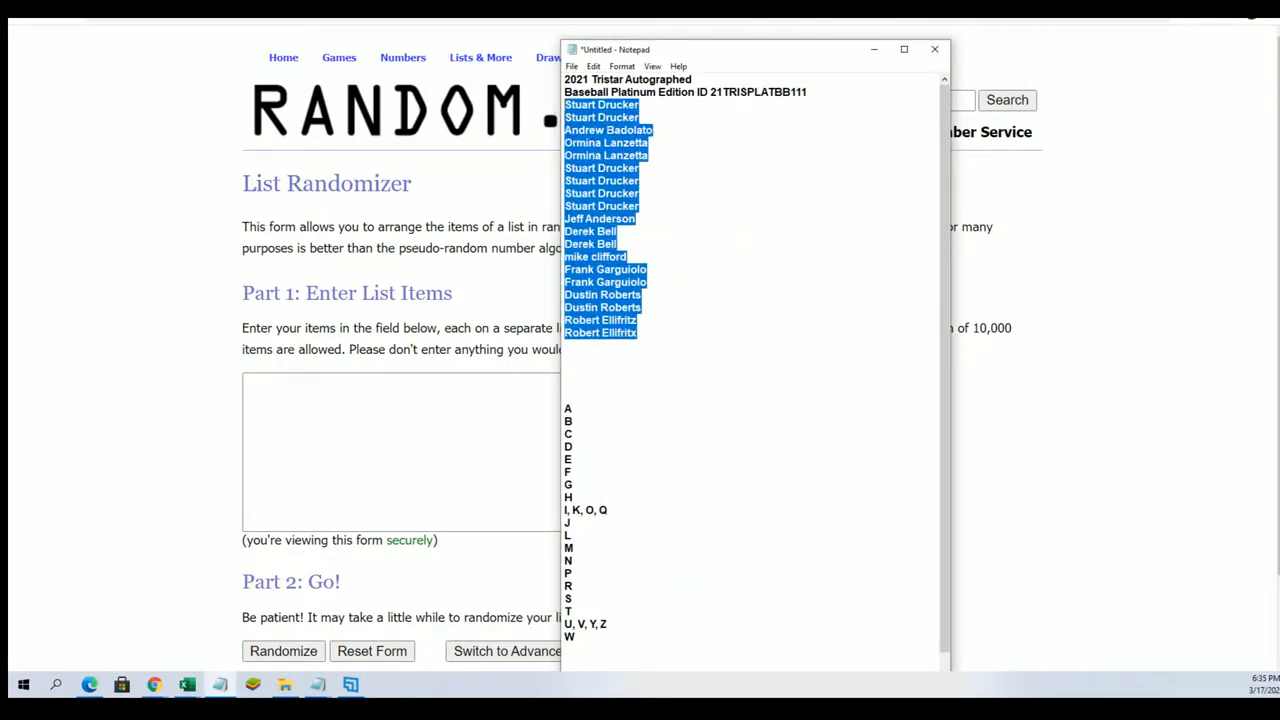
right_click(605, 130)
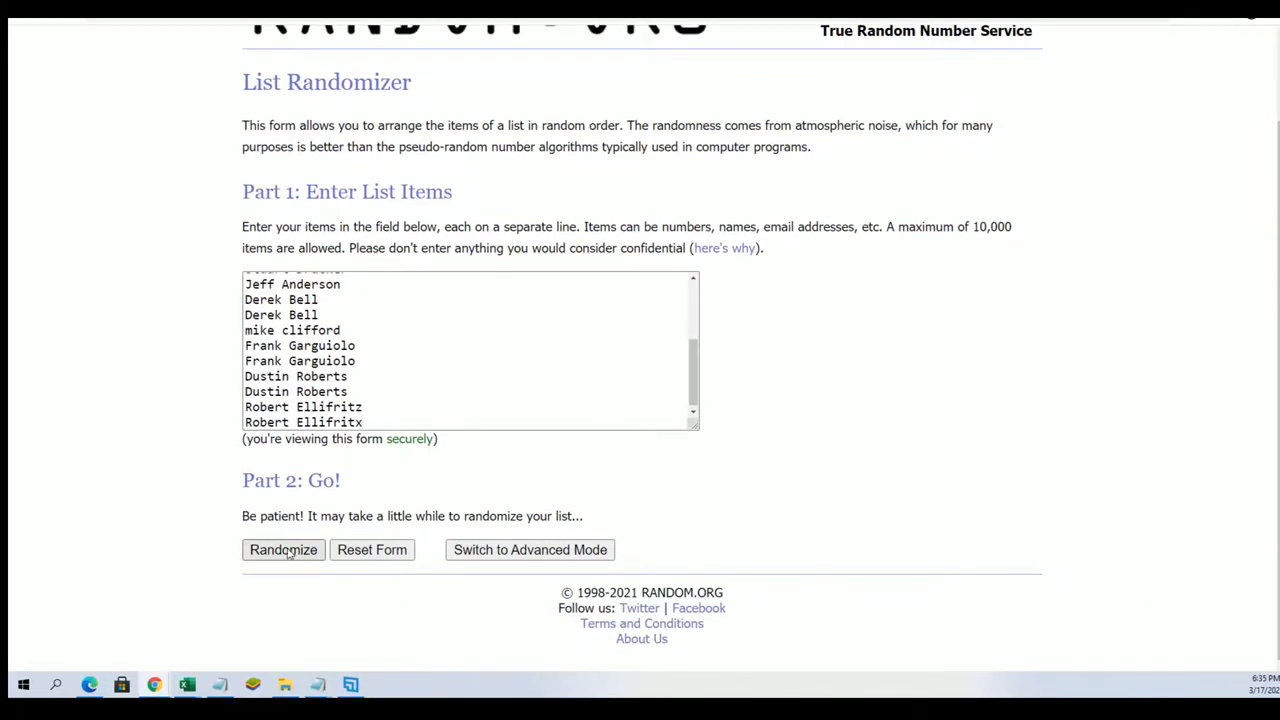
Randomize the 19 owner names, then reshuffle them six more times
left_click(283, 549)
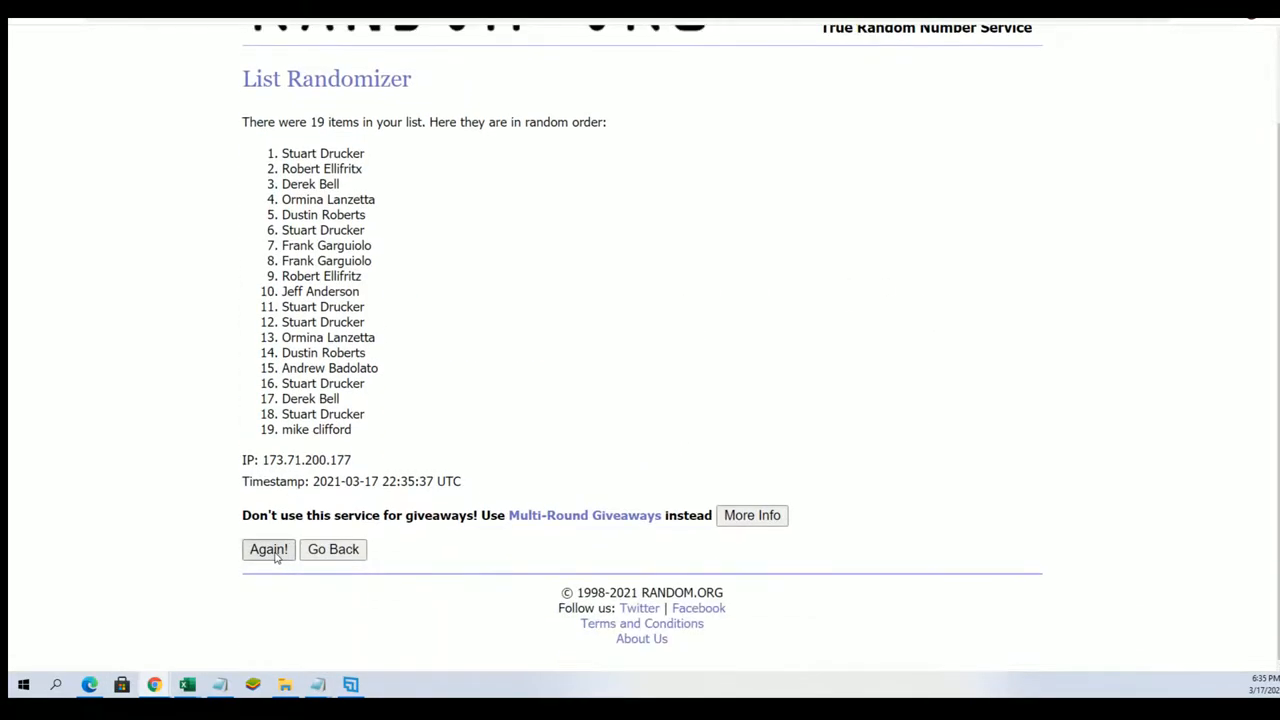
left_click(268, 549)
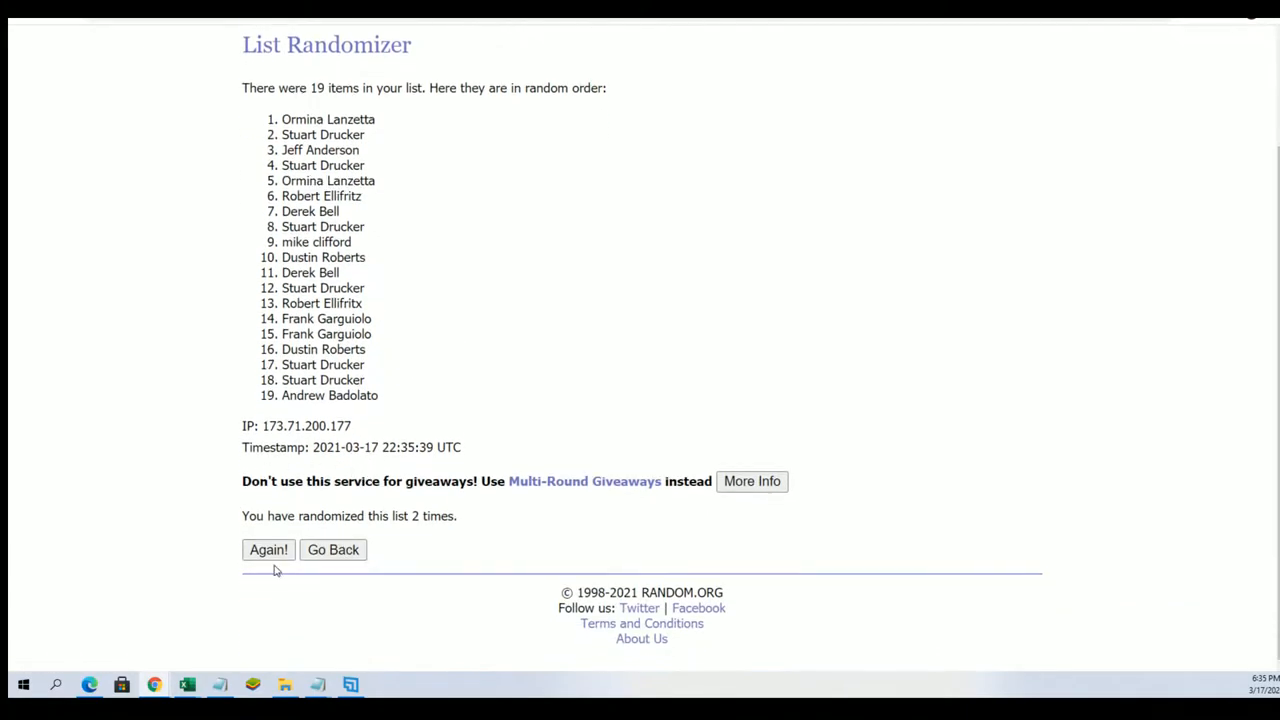
left_click(268, 549)
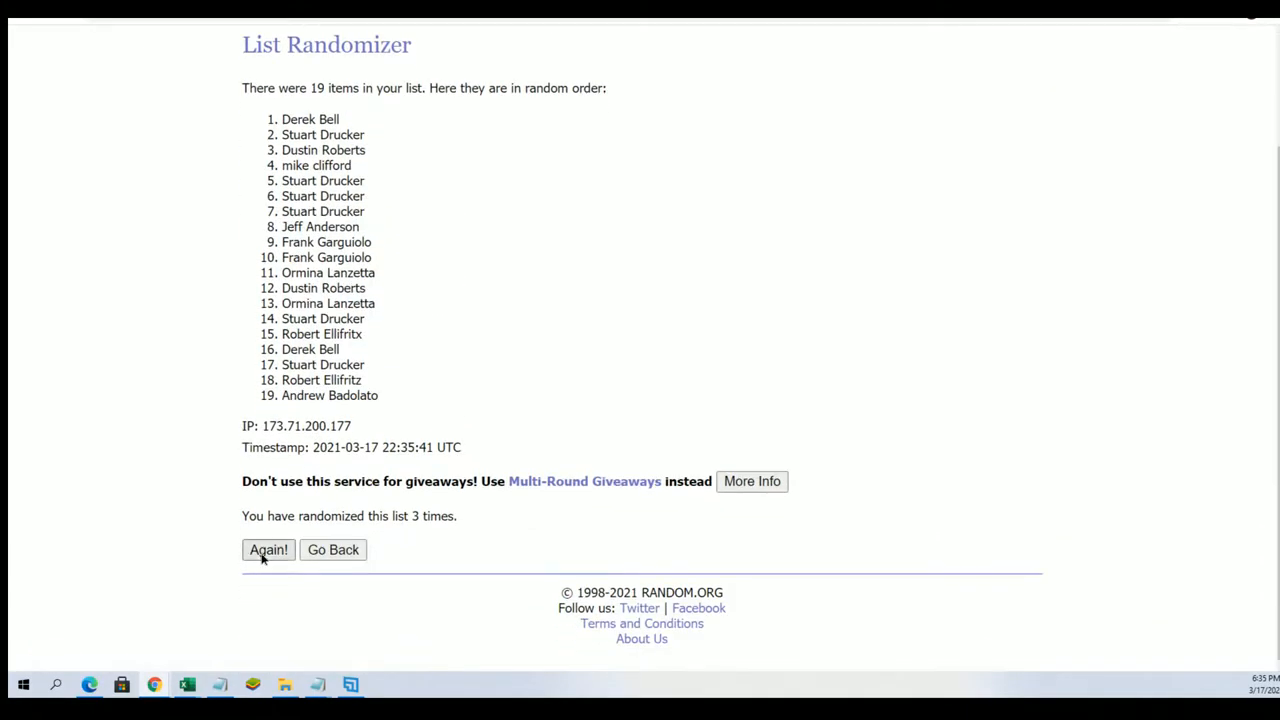
left_click(268, 550)
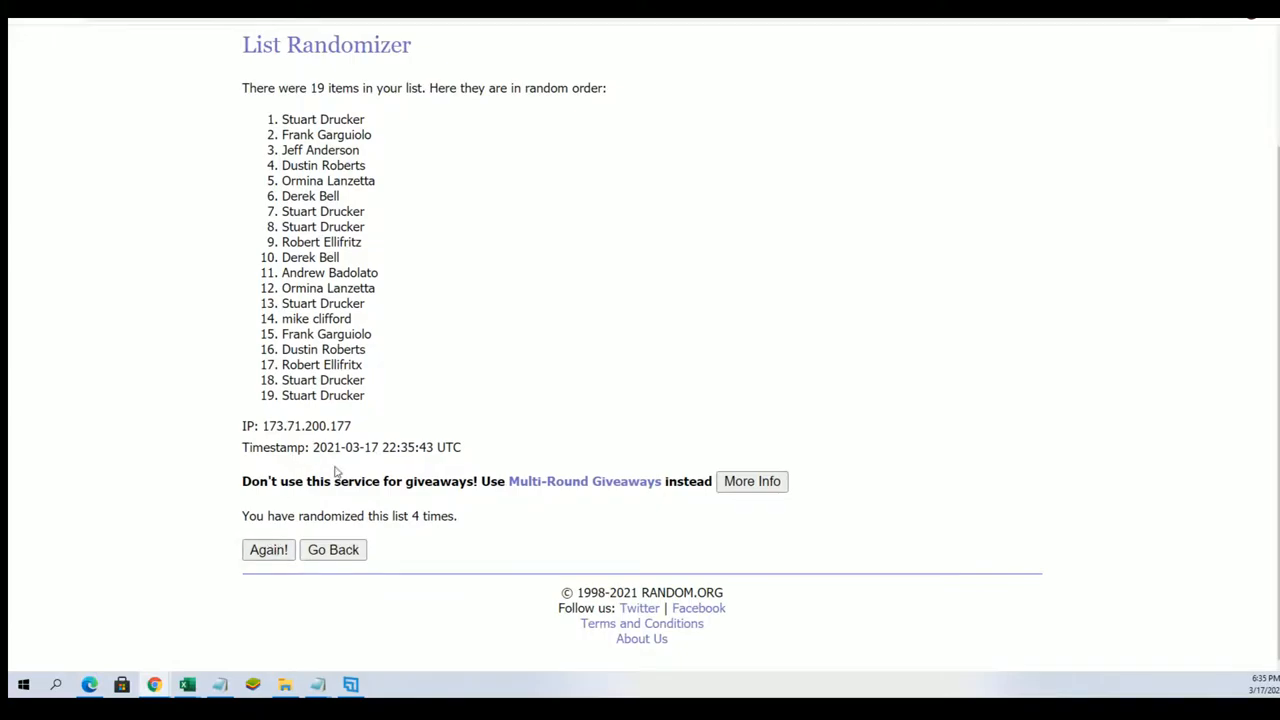
left_click(268, 549)
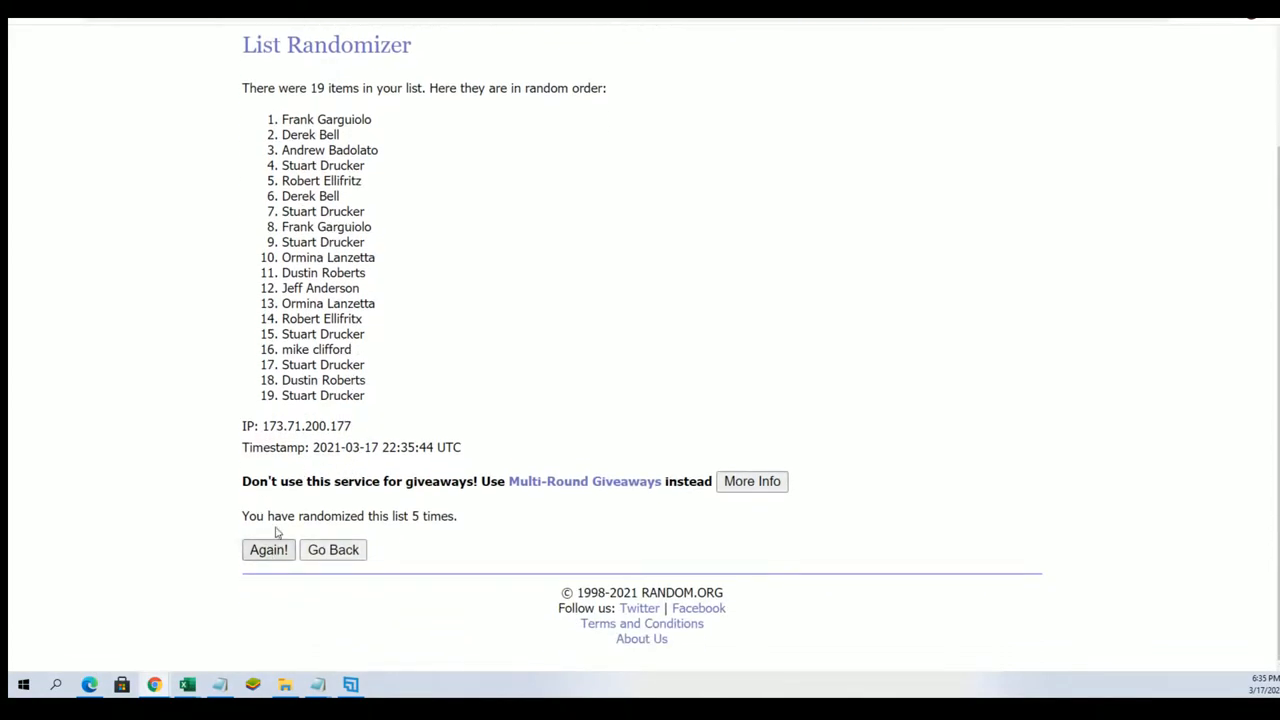
left_click(268, 549)
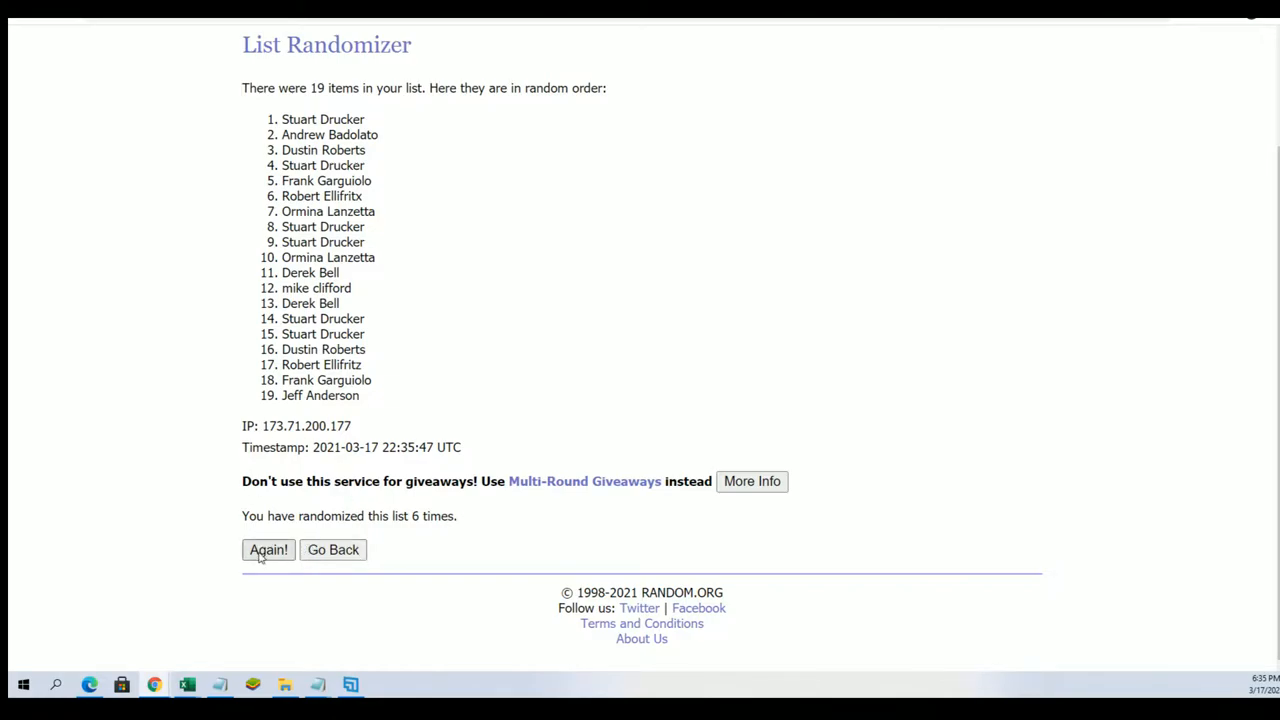
left_click(268, 549)
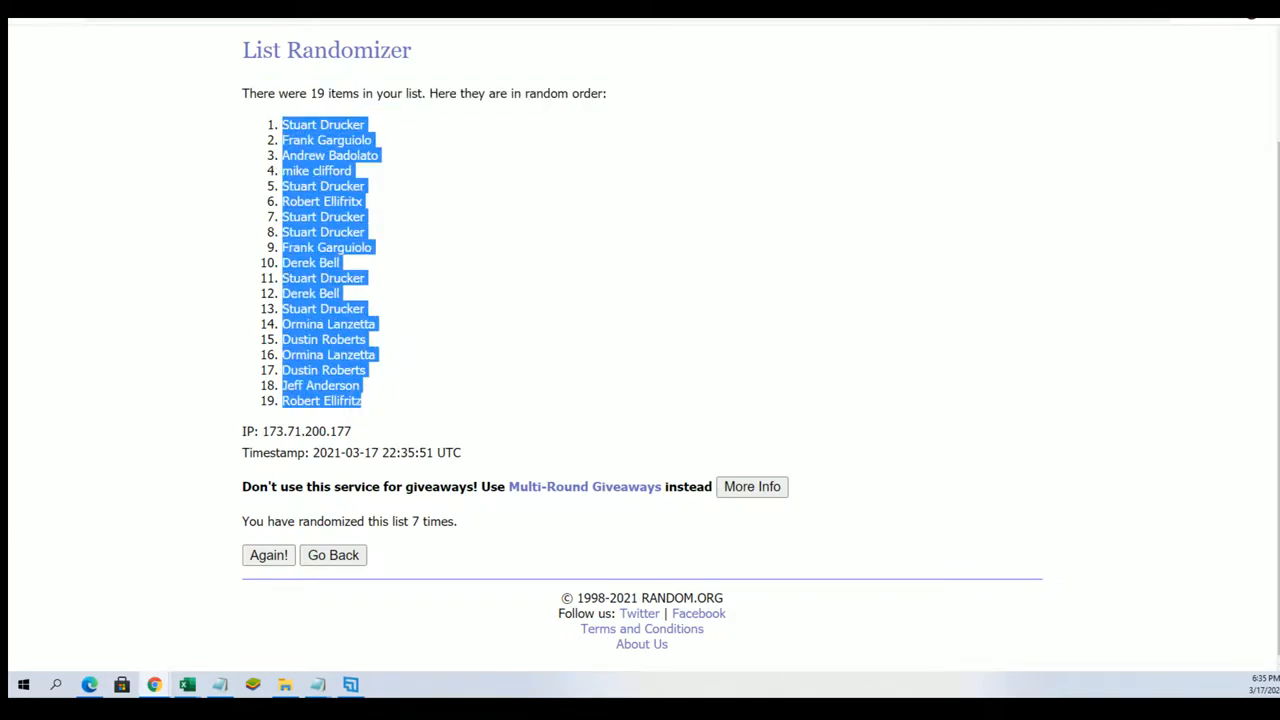
Paste the shuffled owner names into cell A2 as plain text via Paste Special
left_click(186, 685)
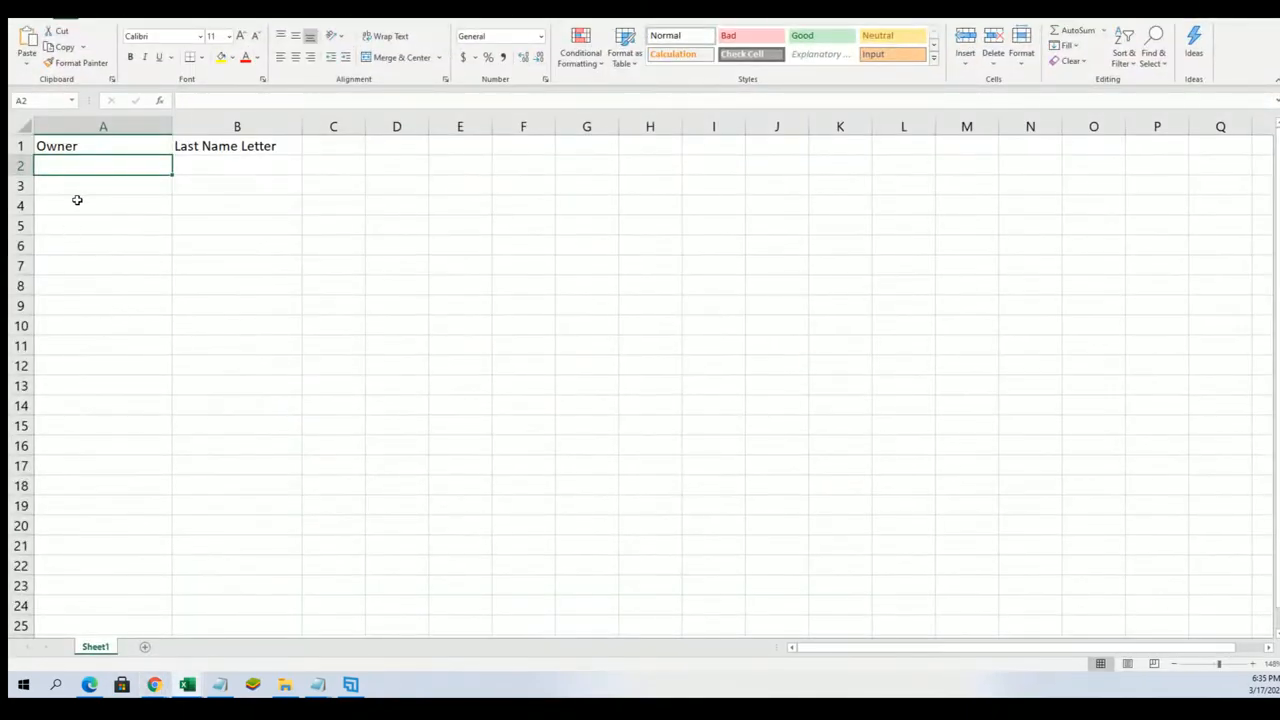
right_click(103, 165)
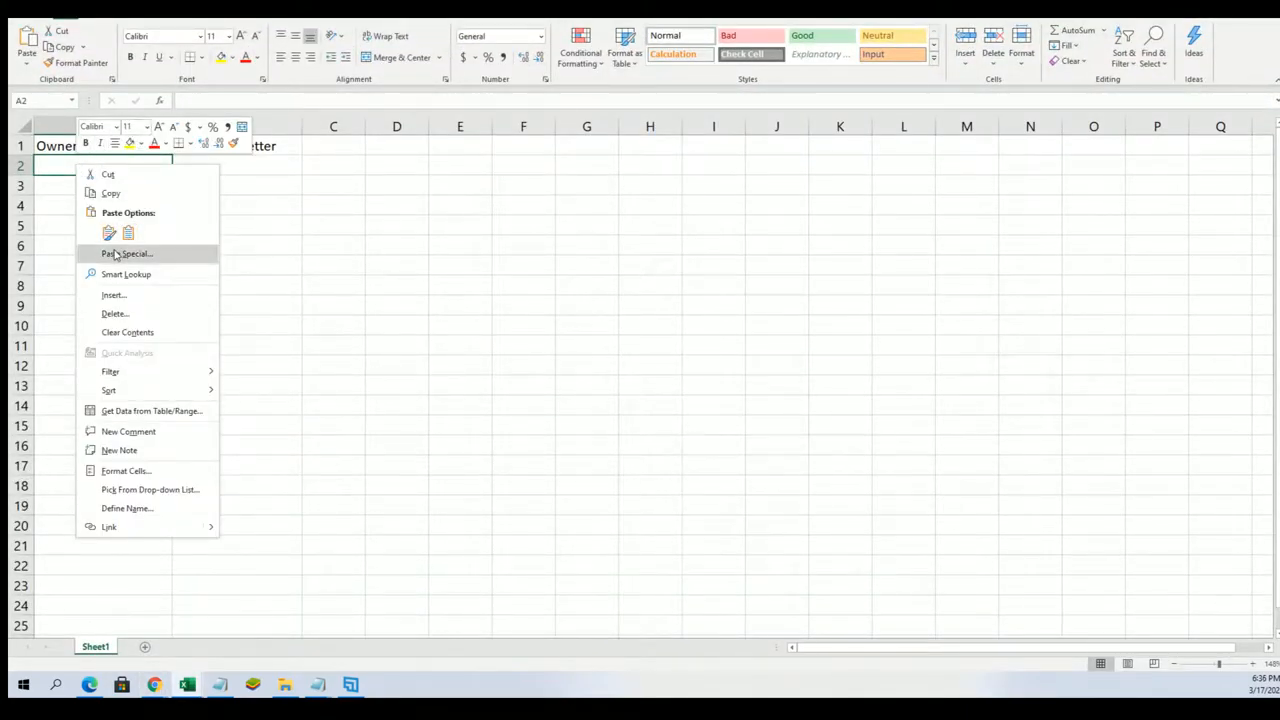
left_click(127, 253)
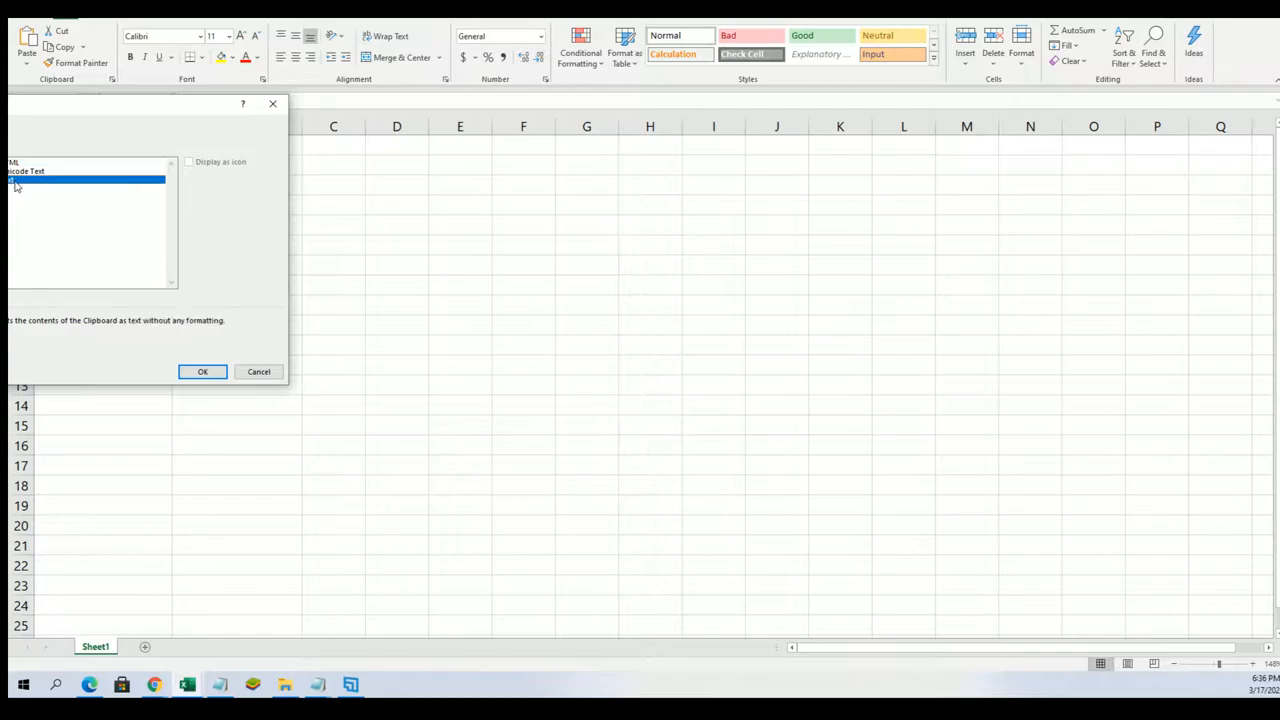
left_click(202, 371)
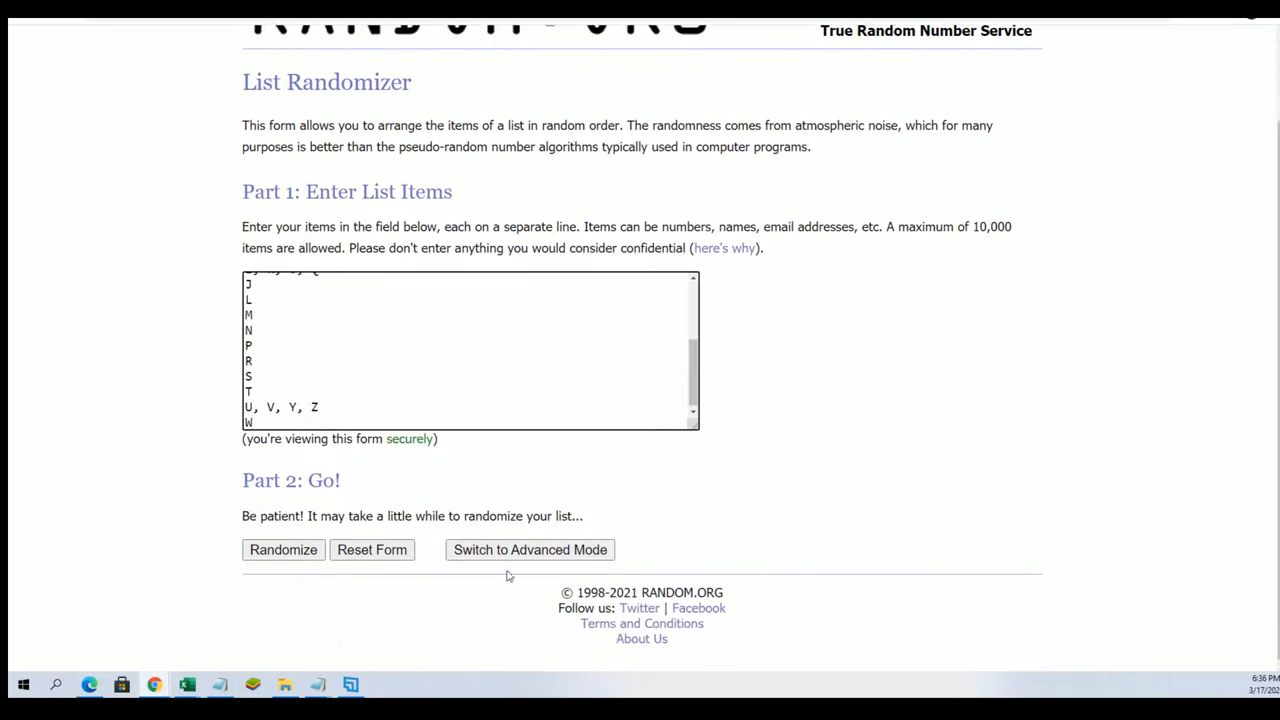
Randomize the 19 last-name letters, then reshuffle them six more times
left_click(283, 549)
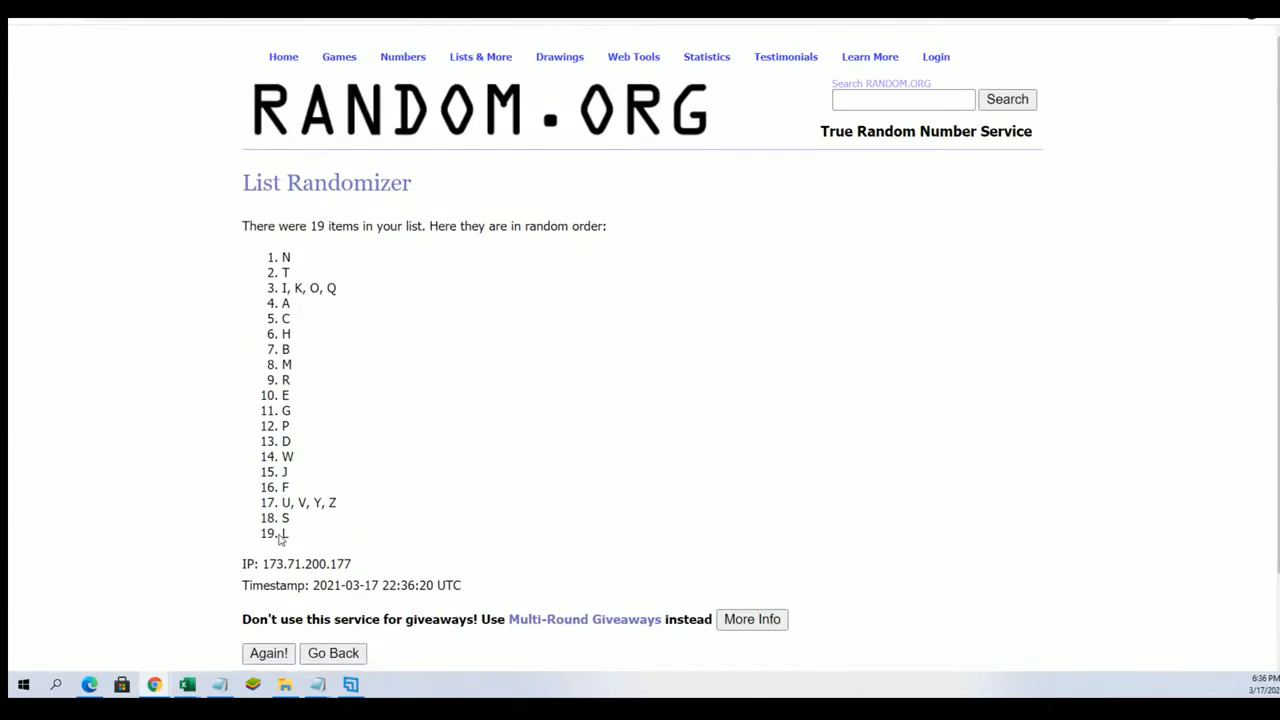
scroll("down", 3)
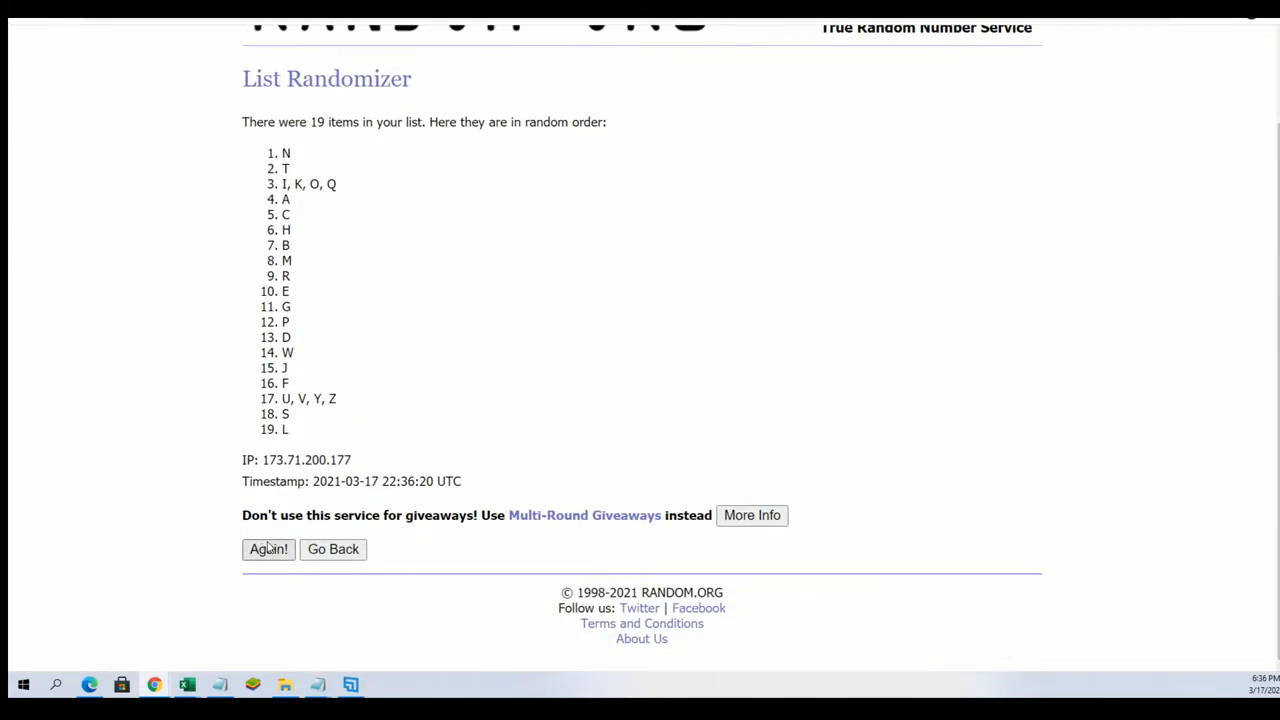
left_click(268, 549)
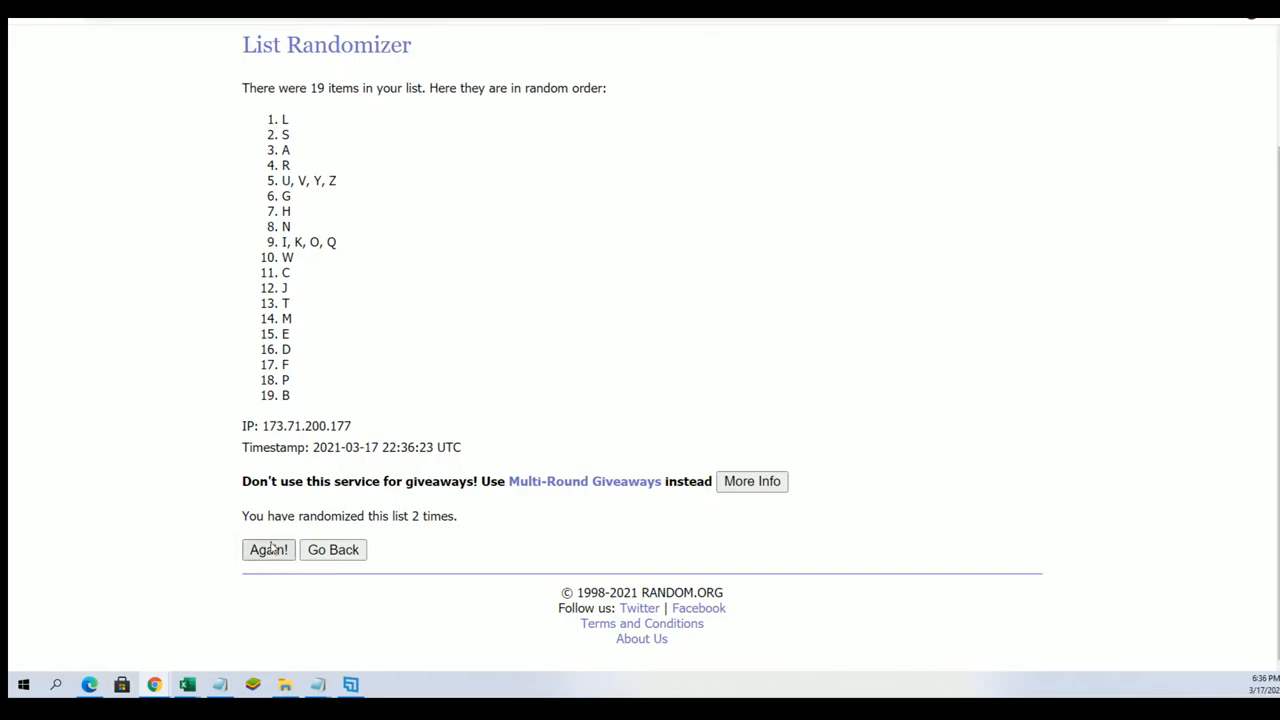
left_click(268, 549)
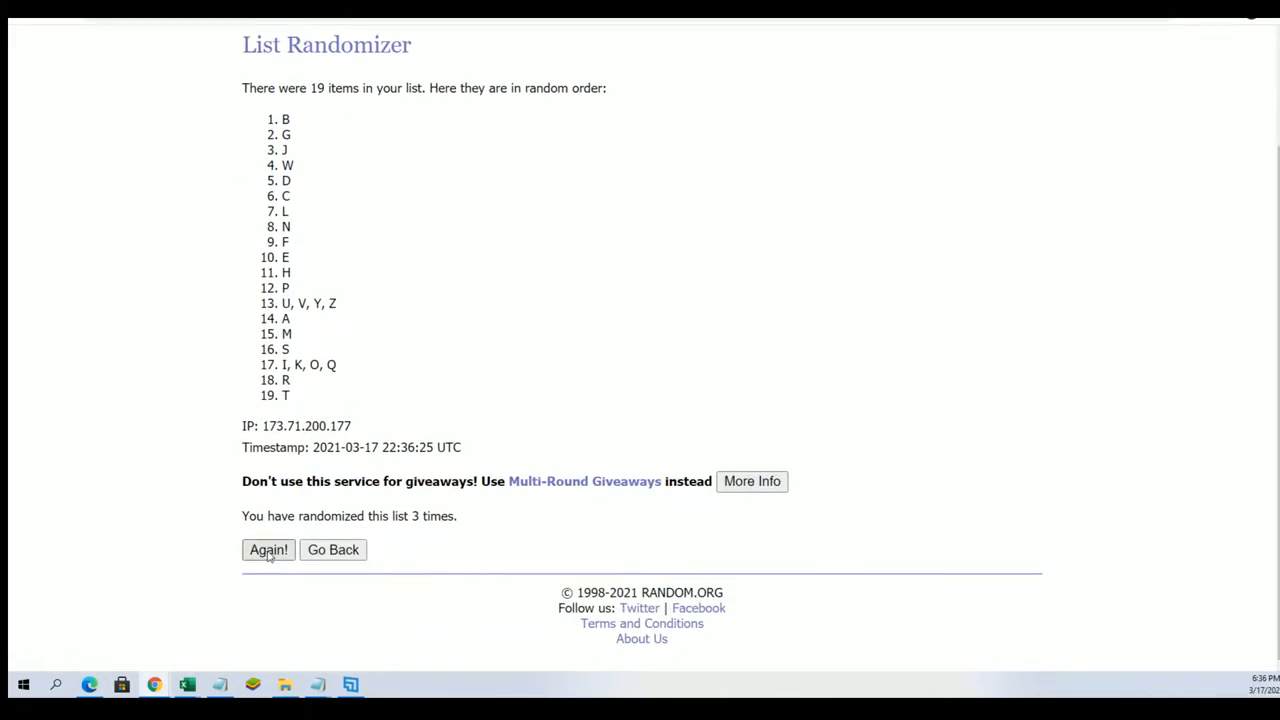
left_click(268, 549)
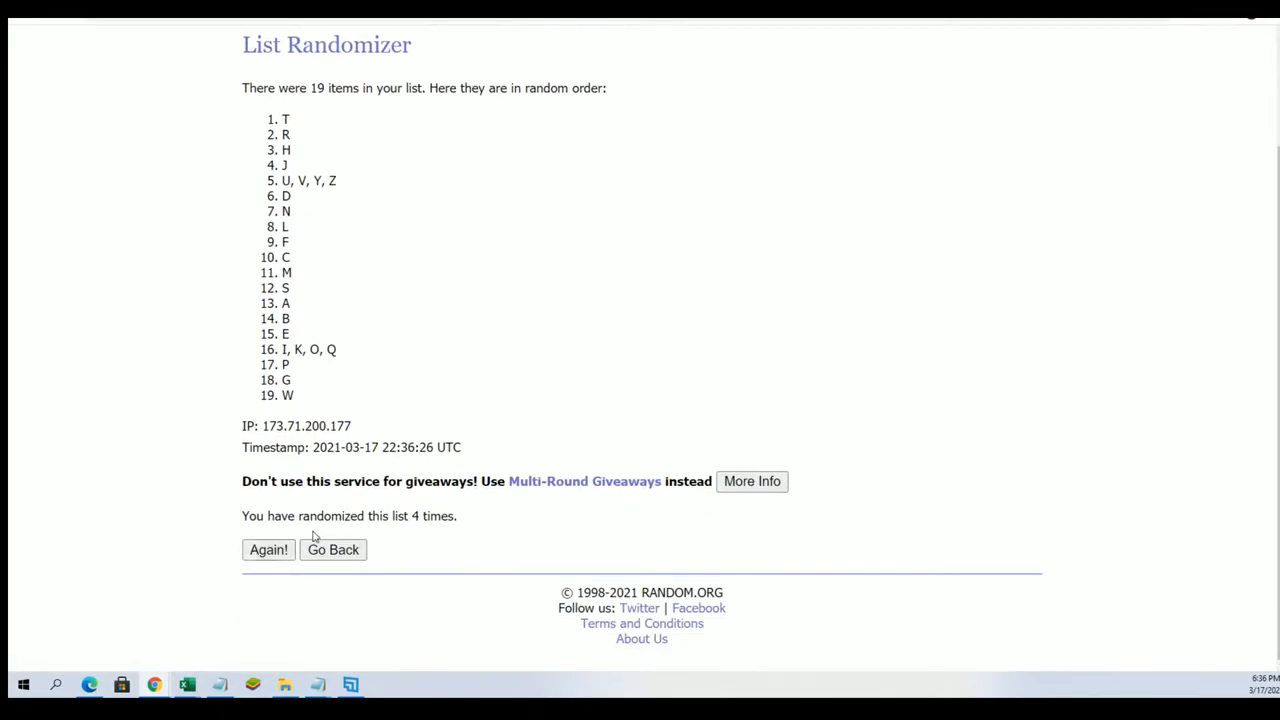
left_click(268, 549)
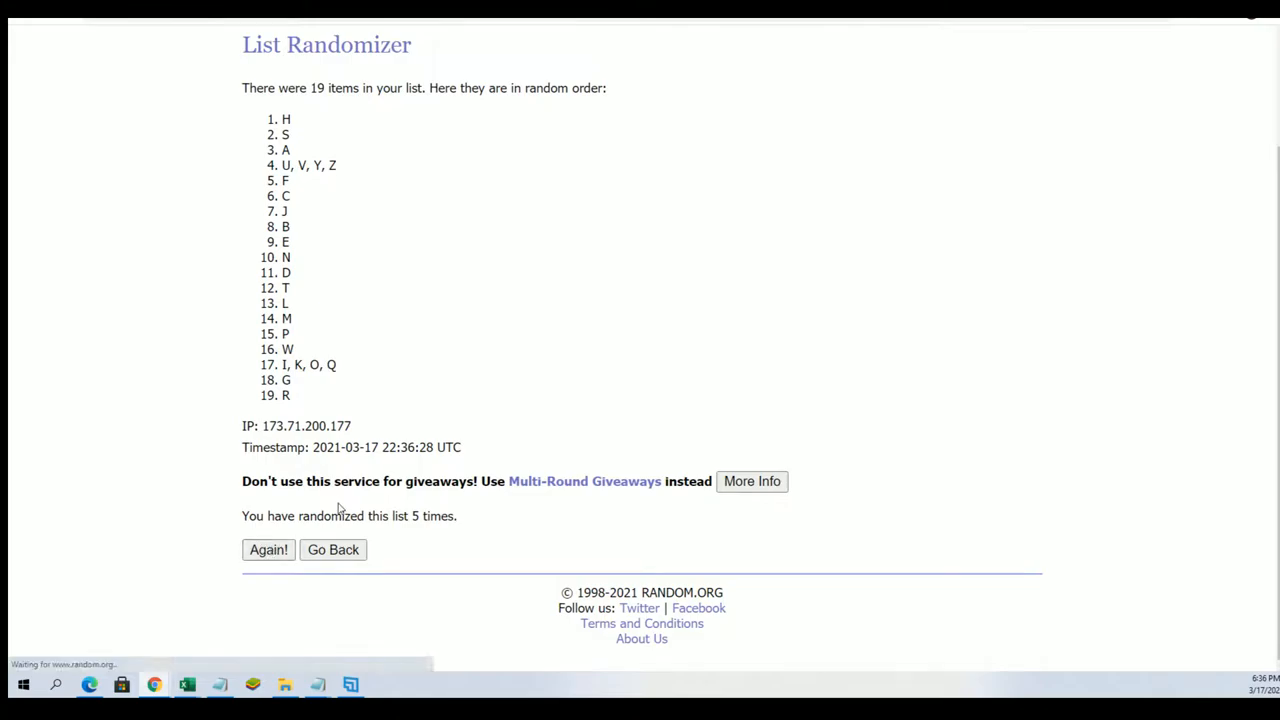
left_click(268, 549)
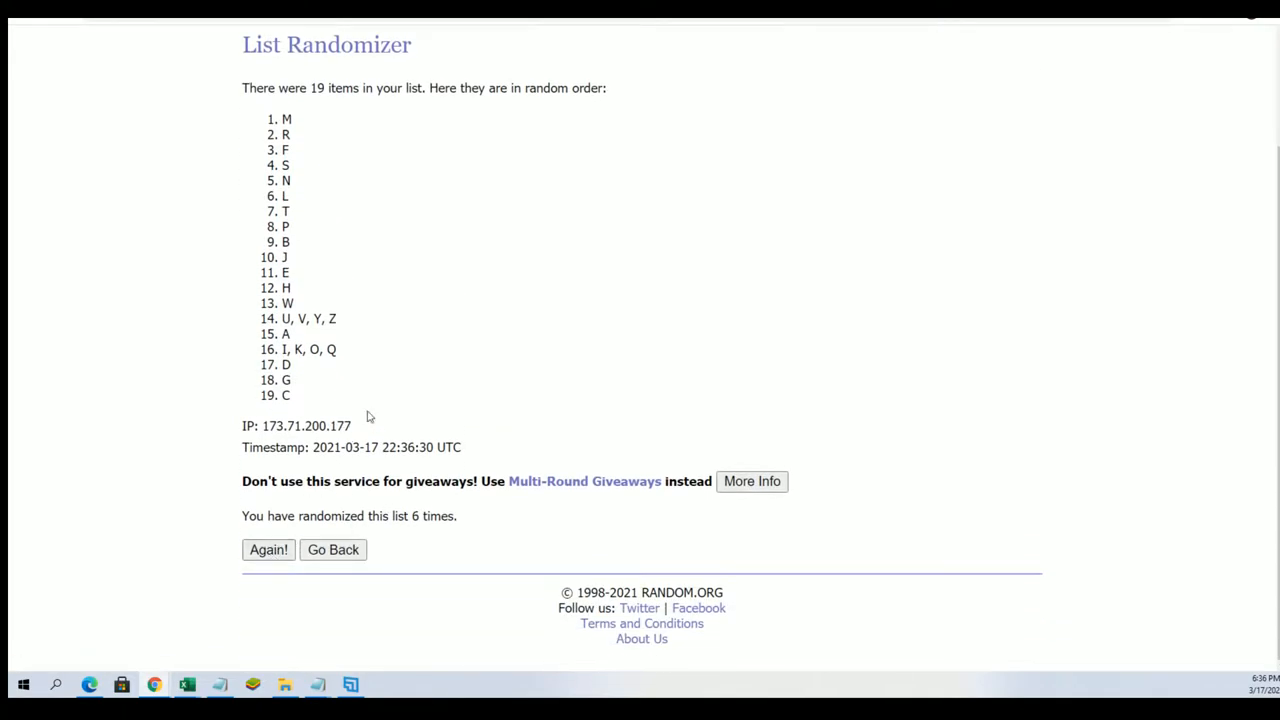
left_click(268, 549)
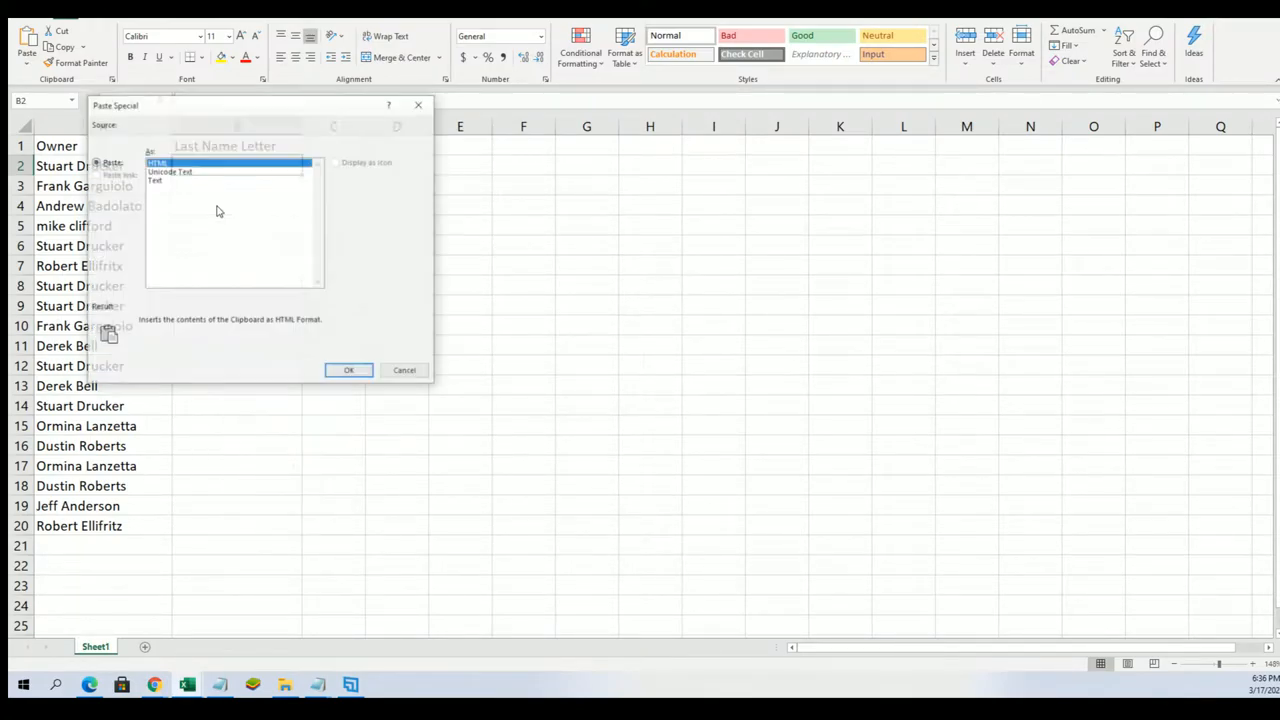
Paste the shuffled letters into column B as plain text and narrow column A
left_click(155, 180)
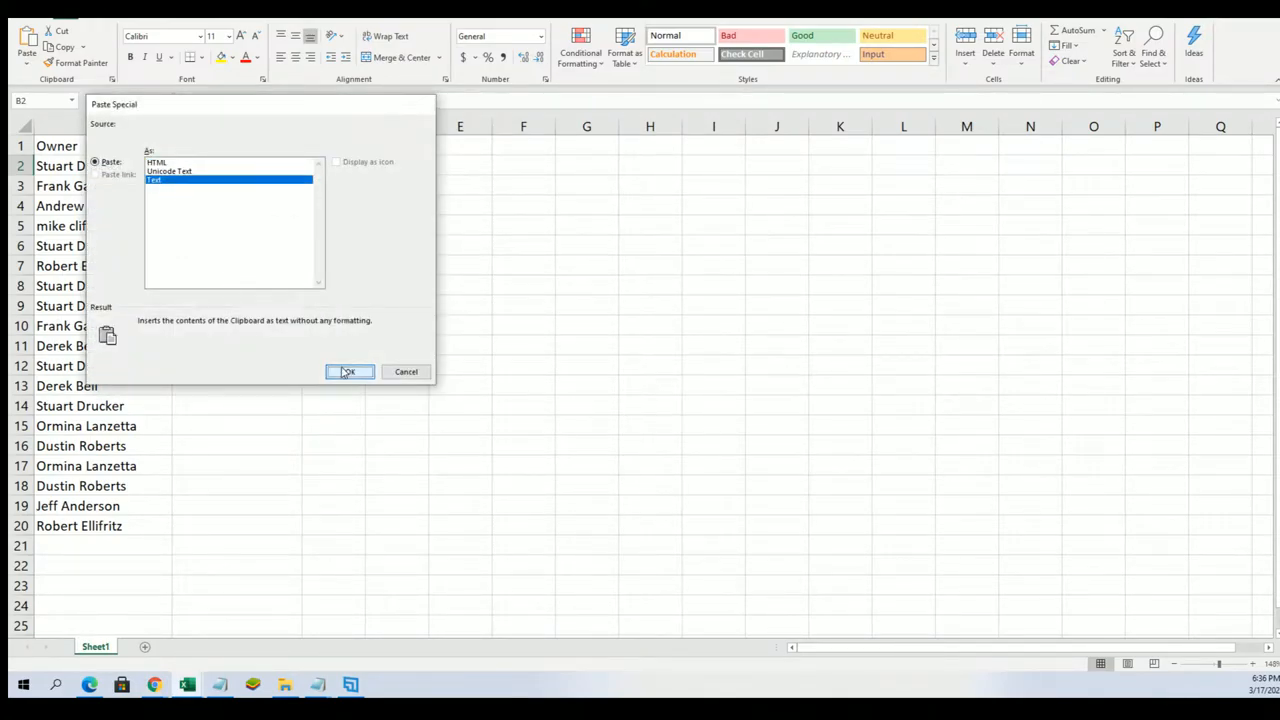
left_click(349, 371)
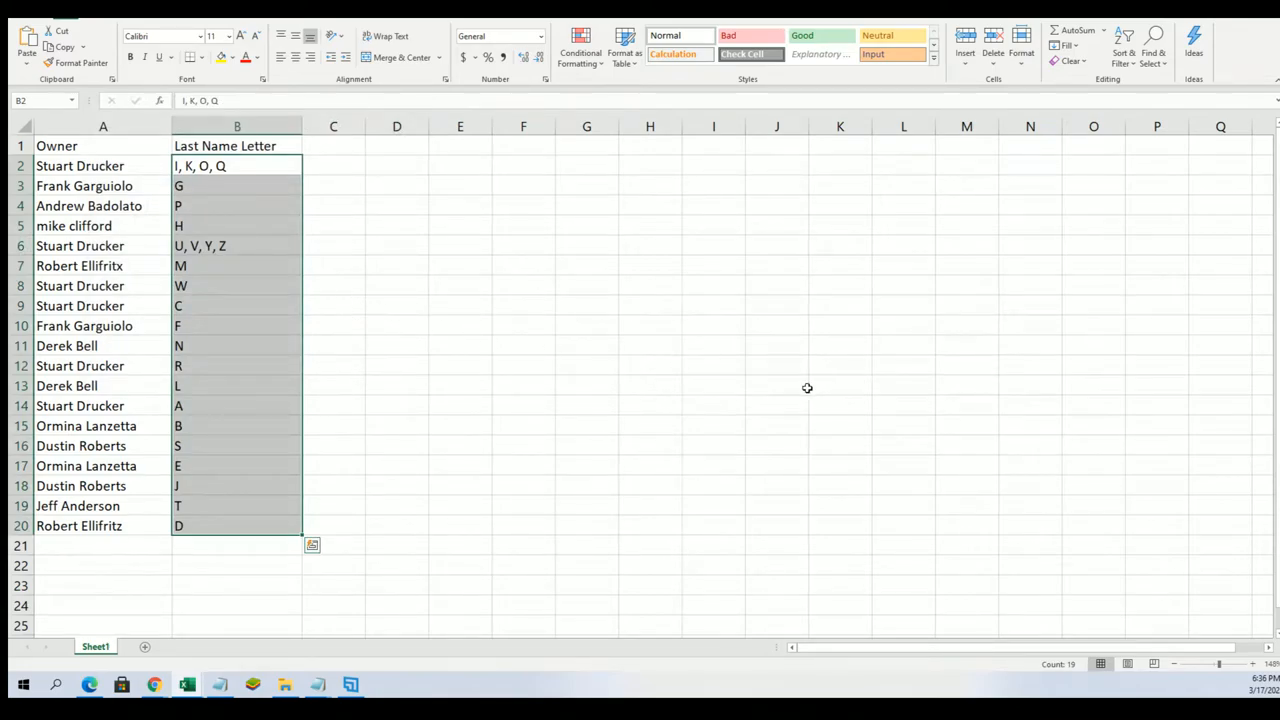
mouse_move(715, 361)
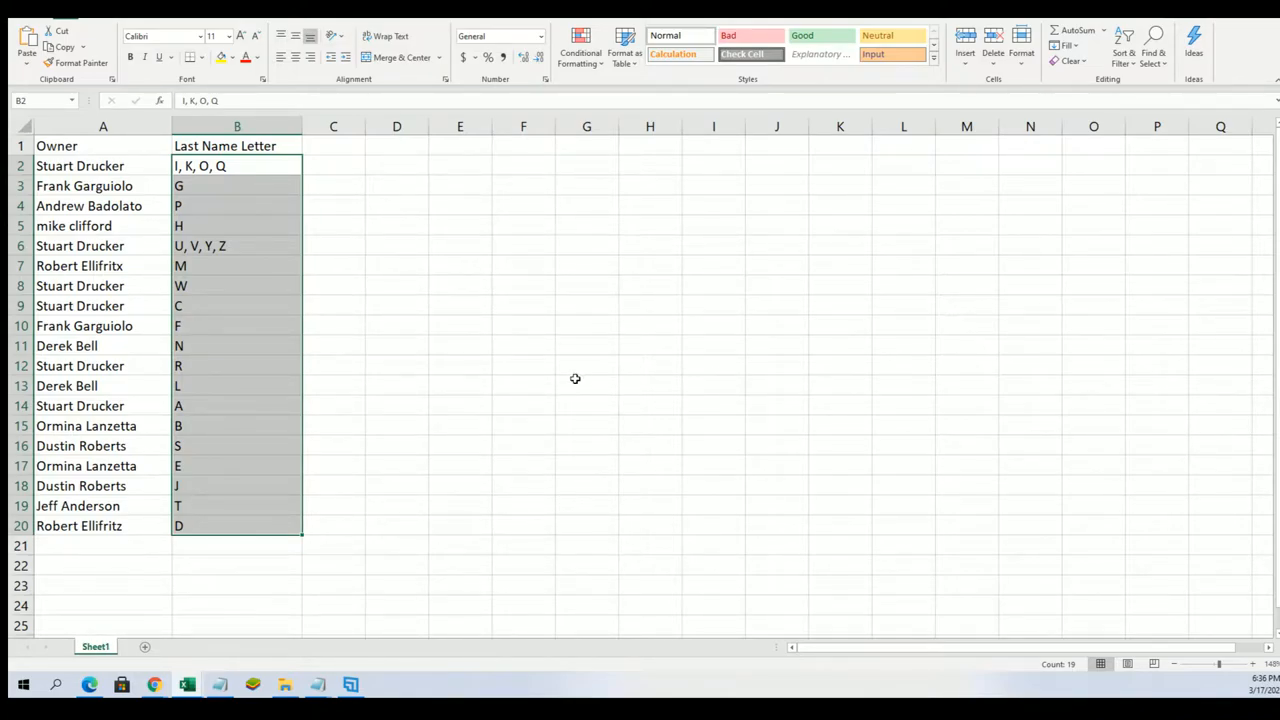
left_click(103, 126)
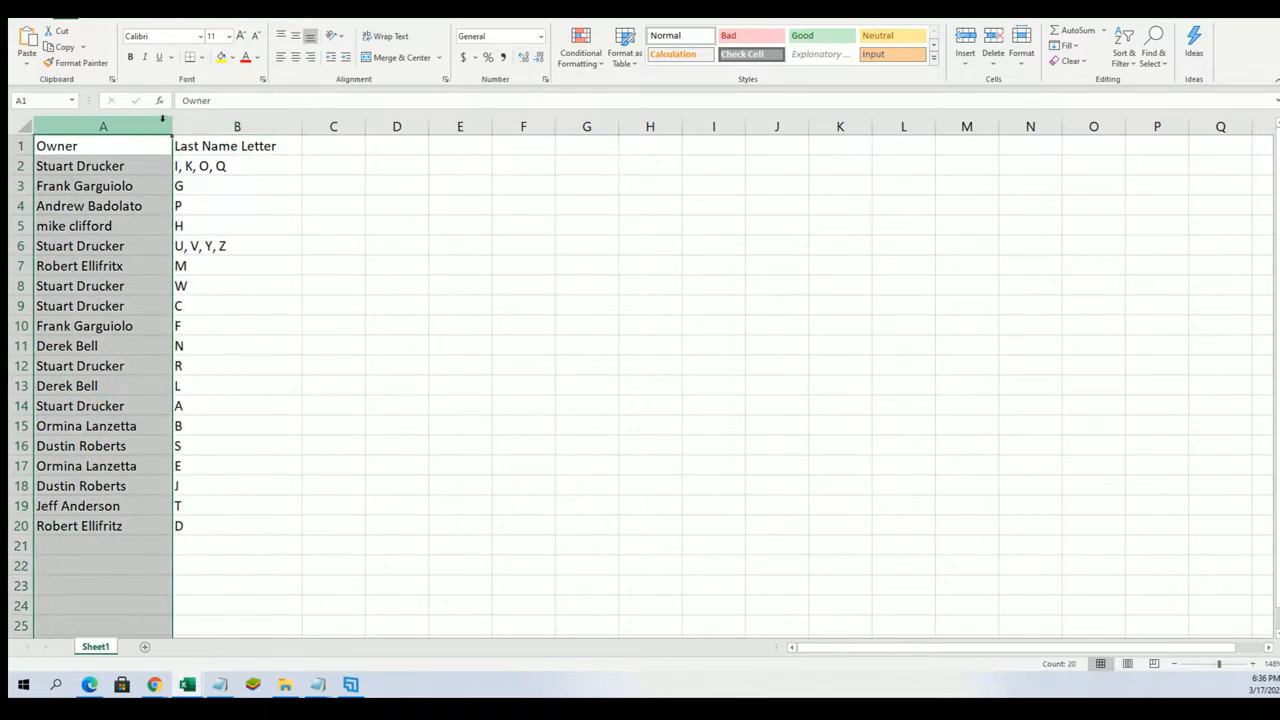
left_click_drag(171, 128, 137, 128)
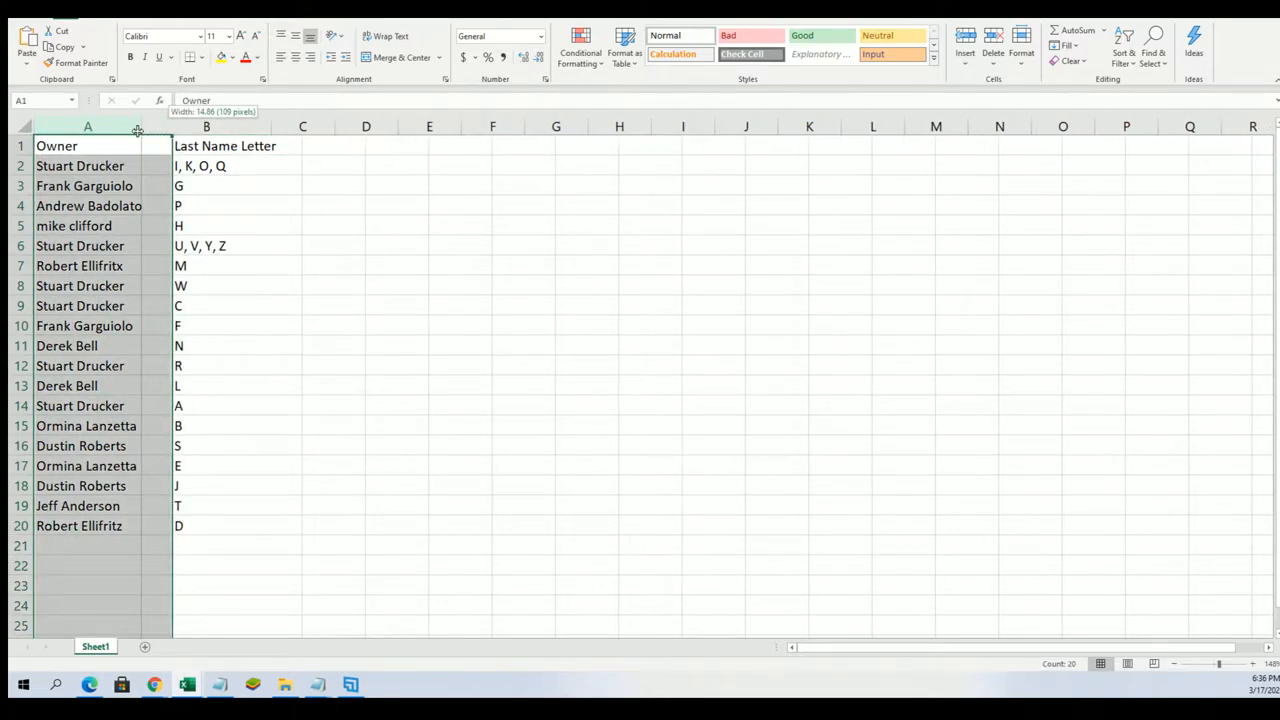